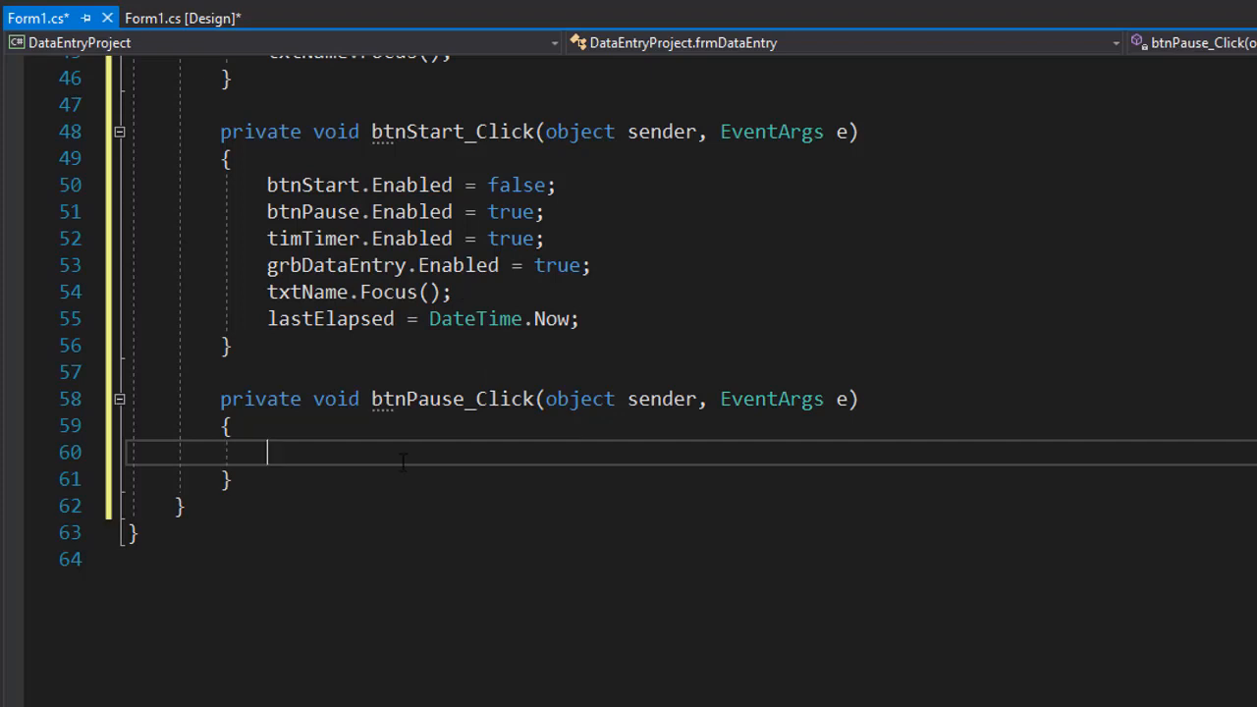
Add btnStart.Enabled = true; and btnPause.Enabled = false; in btnPause_Click, beginning the grbDataEntry line.
type("bt")
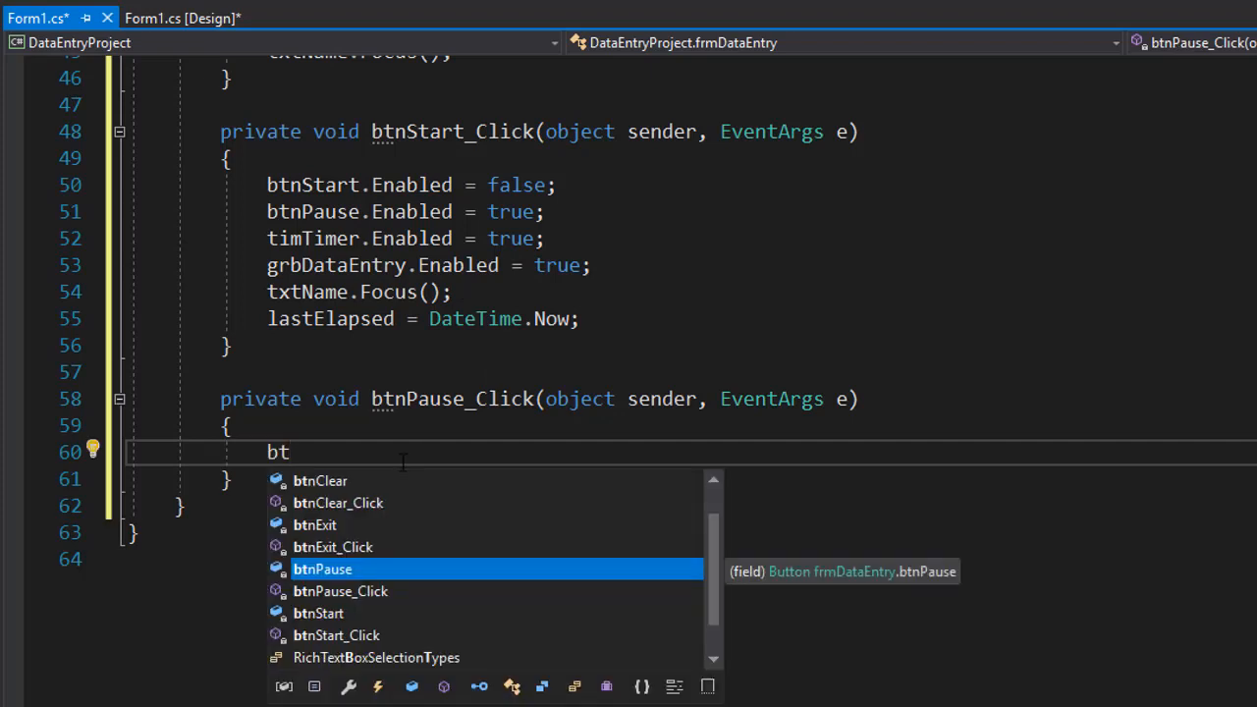
type("nStart")
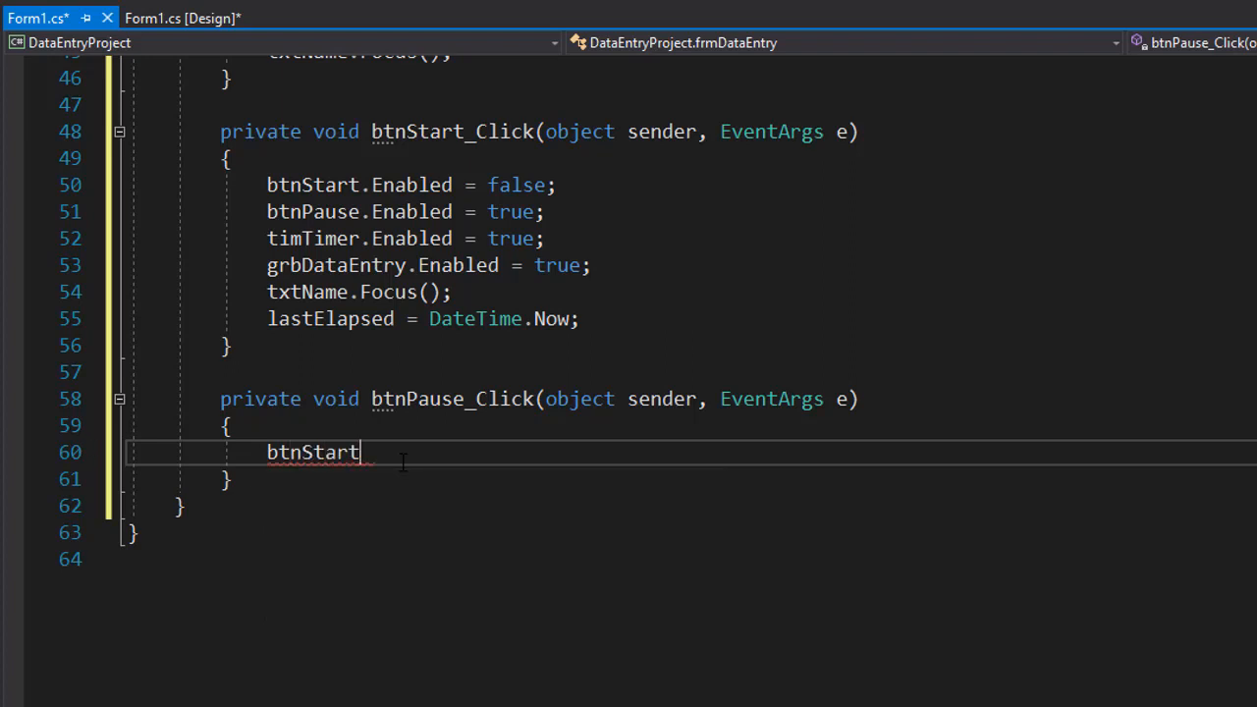
type(".Enabled = true;")
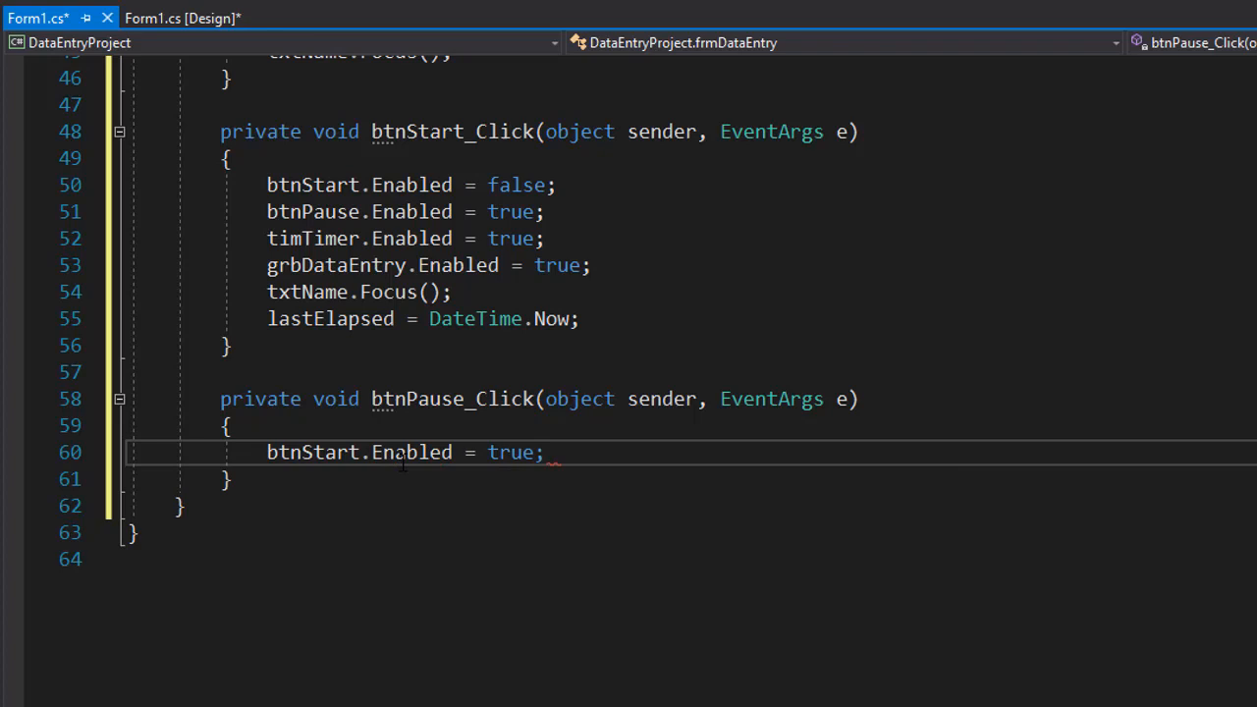
type("btn")
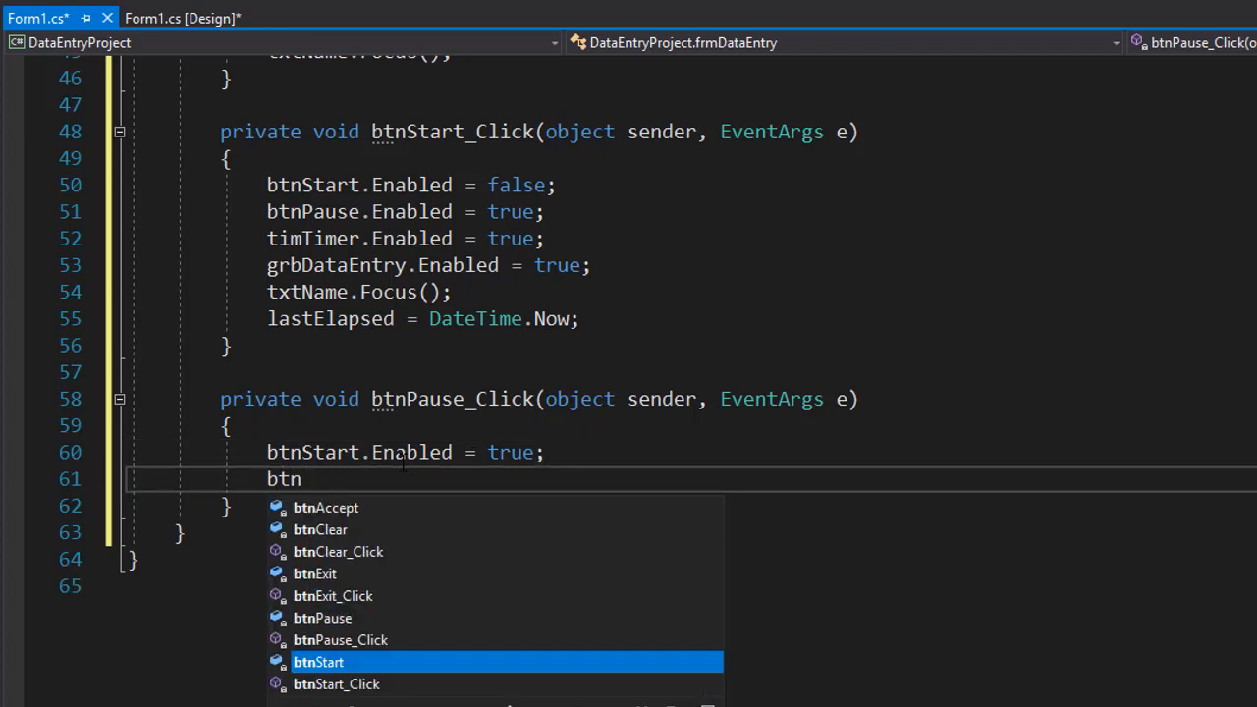
type("Pause")
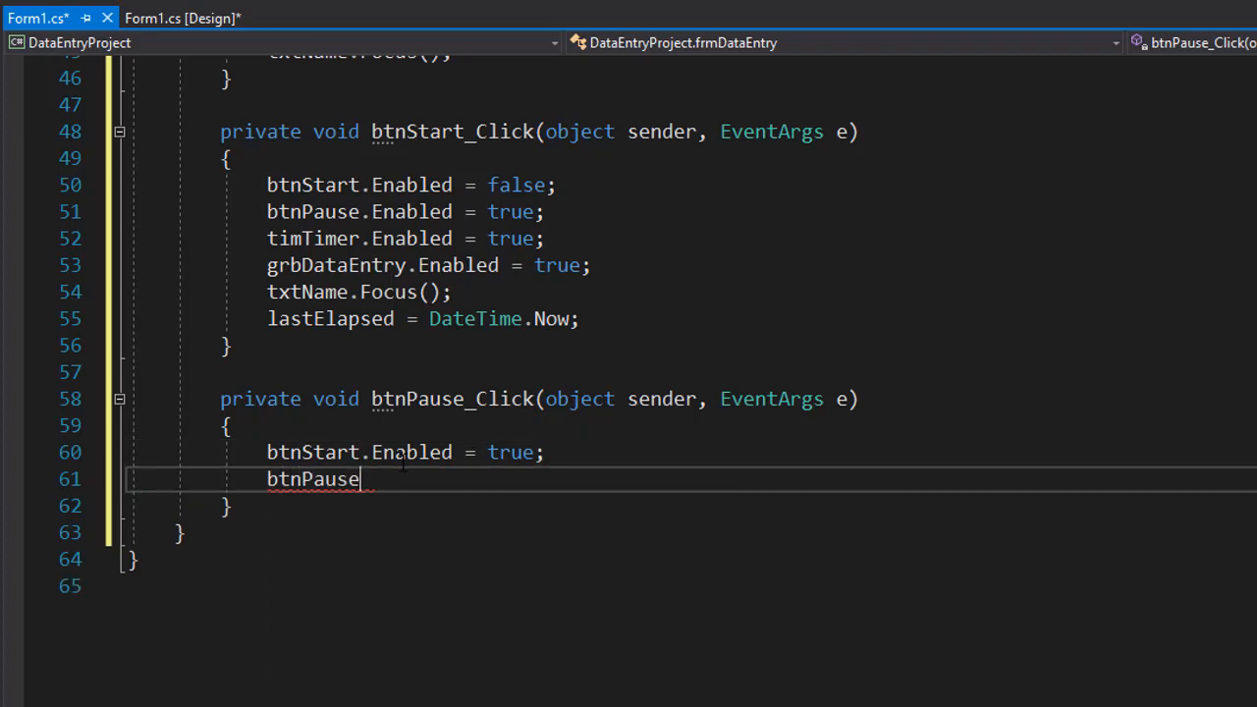
type(".Enabled =")
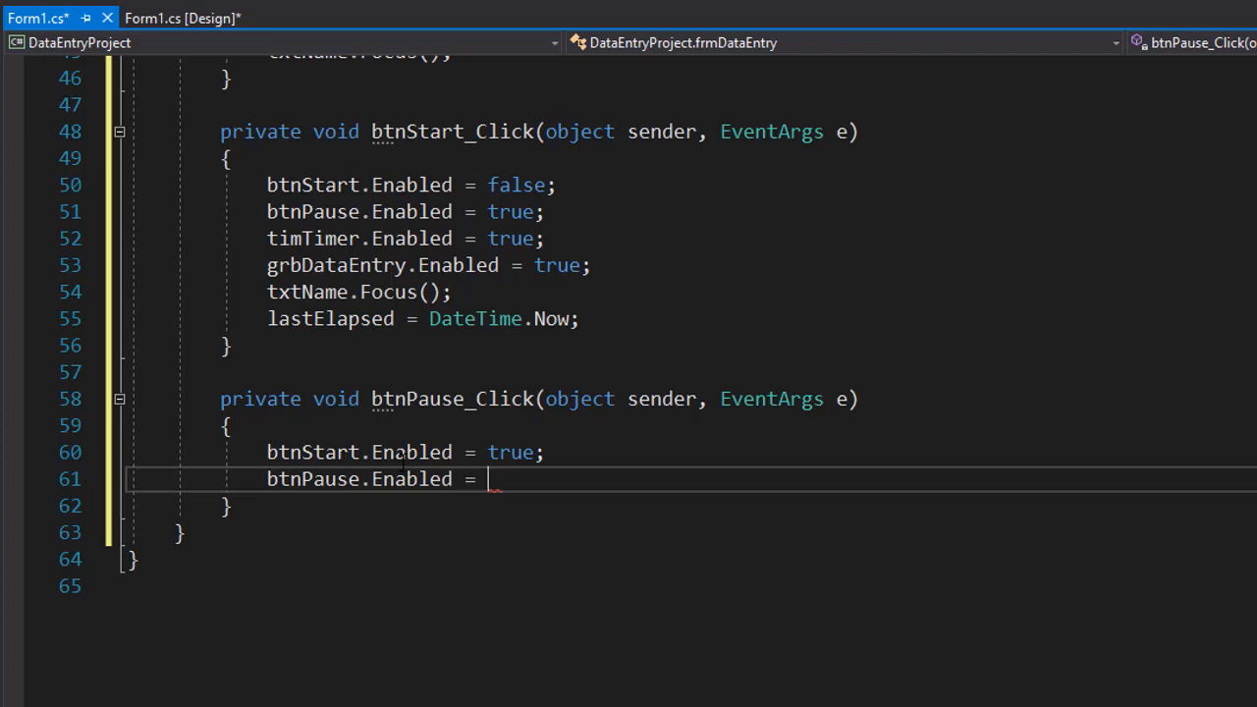
type("false;")
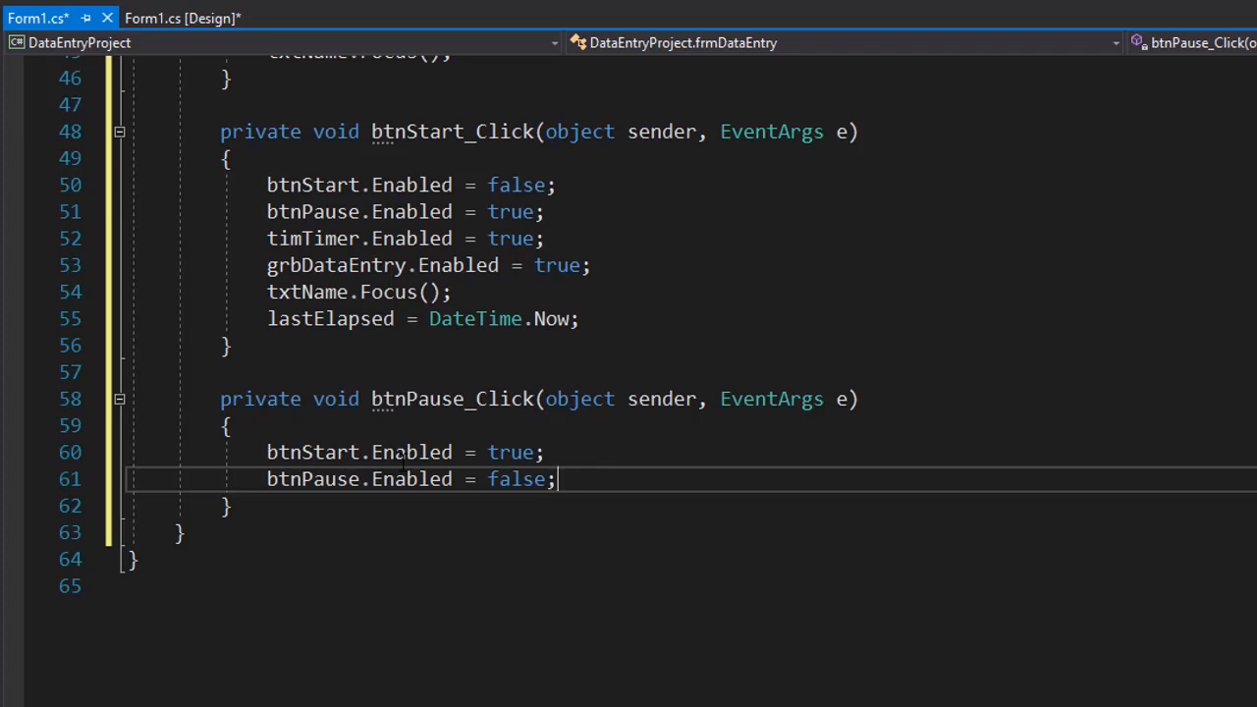
type("g")
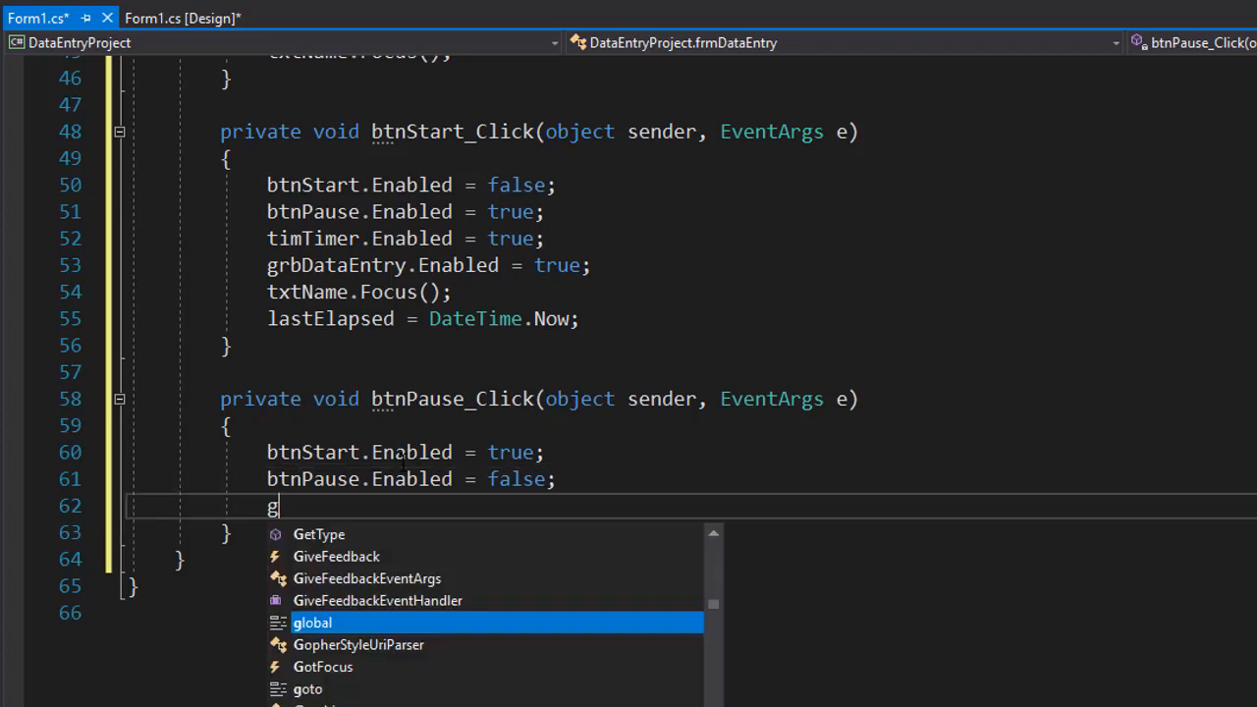
Add grbDataEntry.Enabled = false; and timTimer.Enabled = false; to the pause handler.
type("rbDataEntry.Enabled")
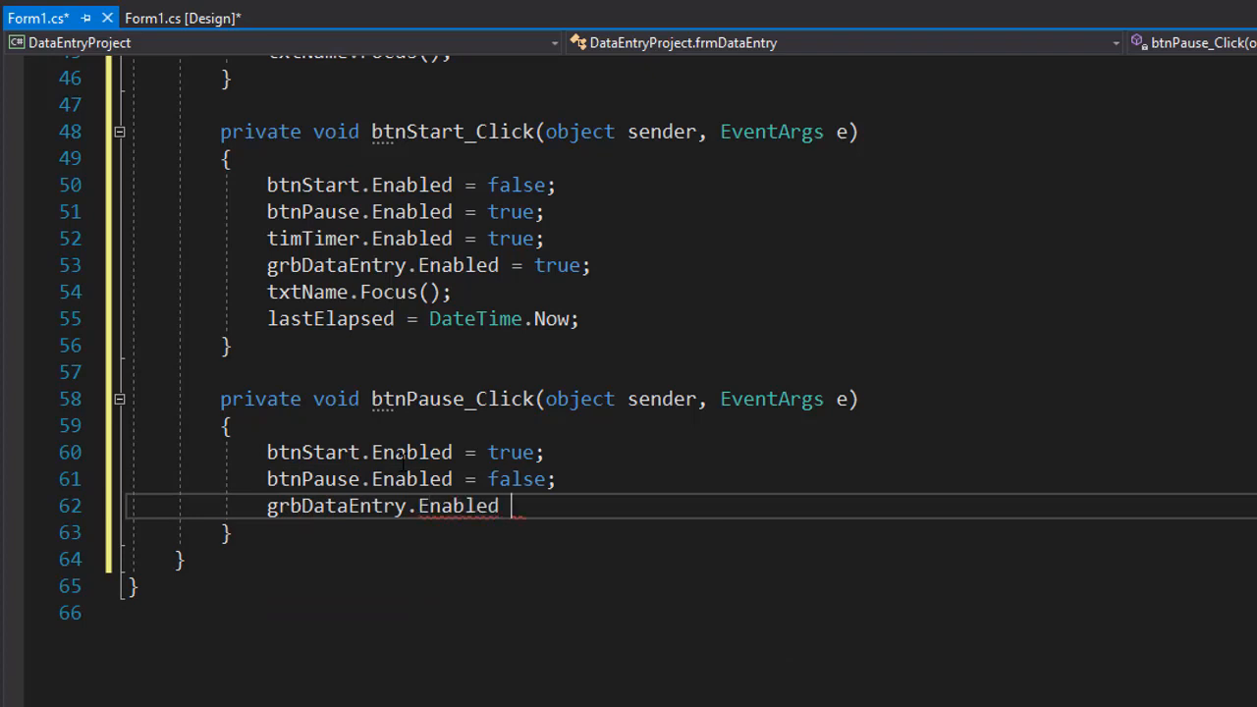
type("= false;")
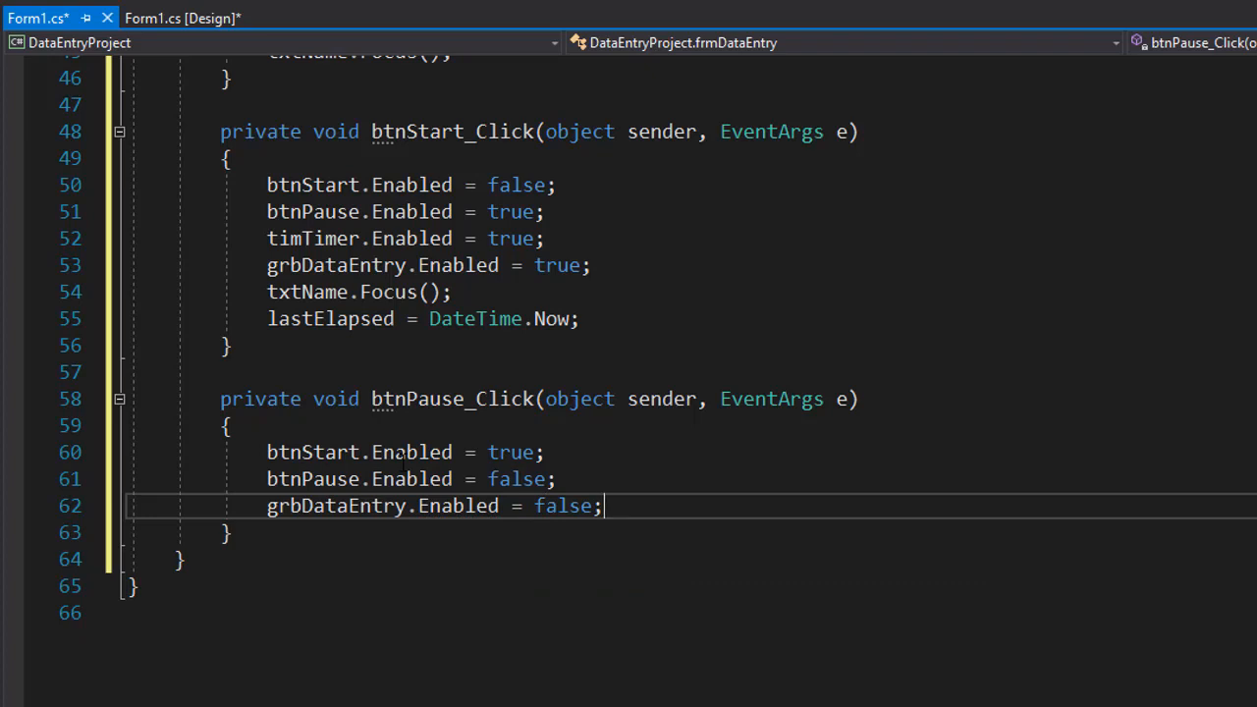
key("enter")
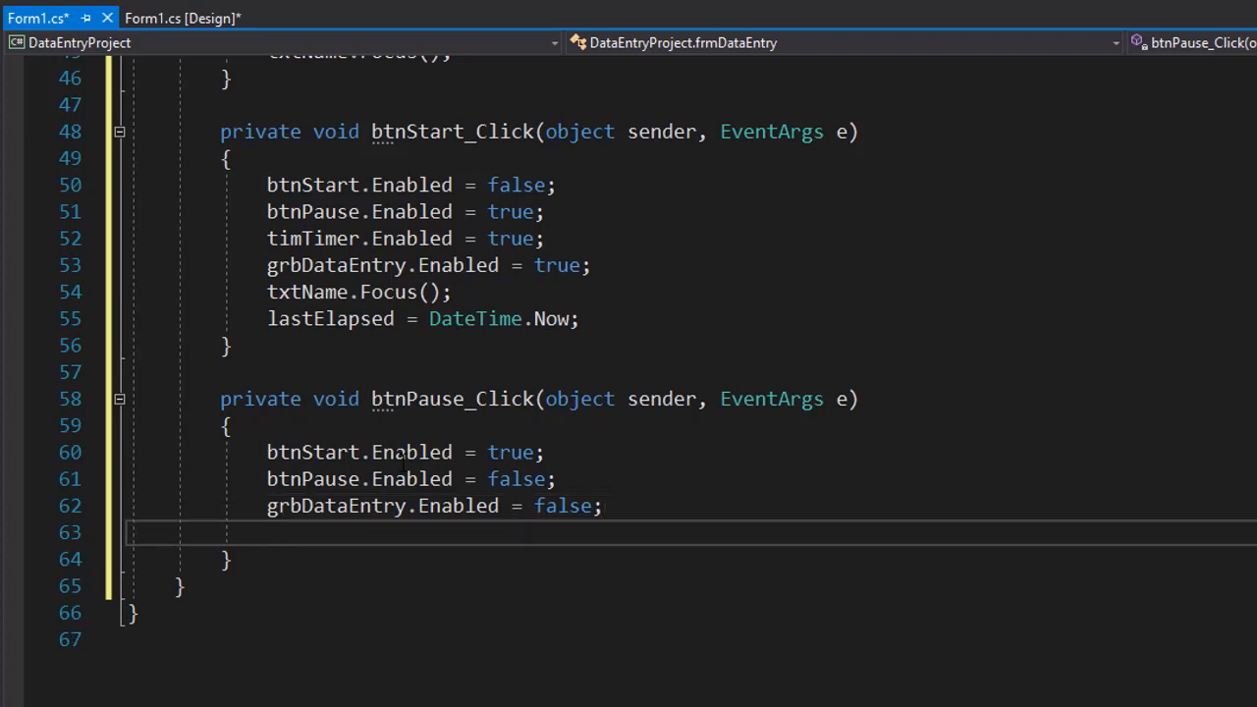
type("timTimer.")
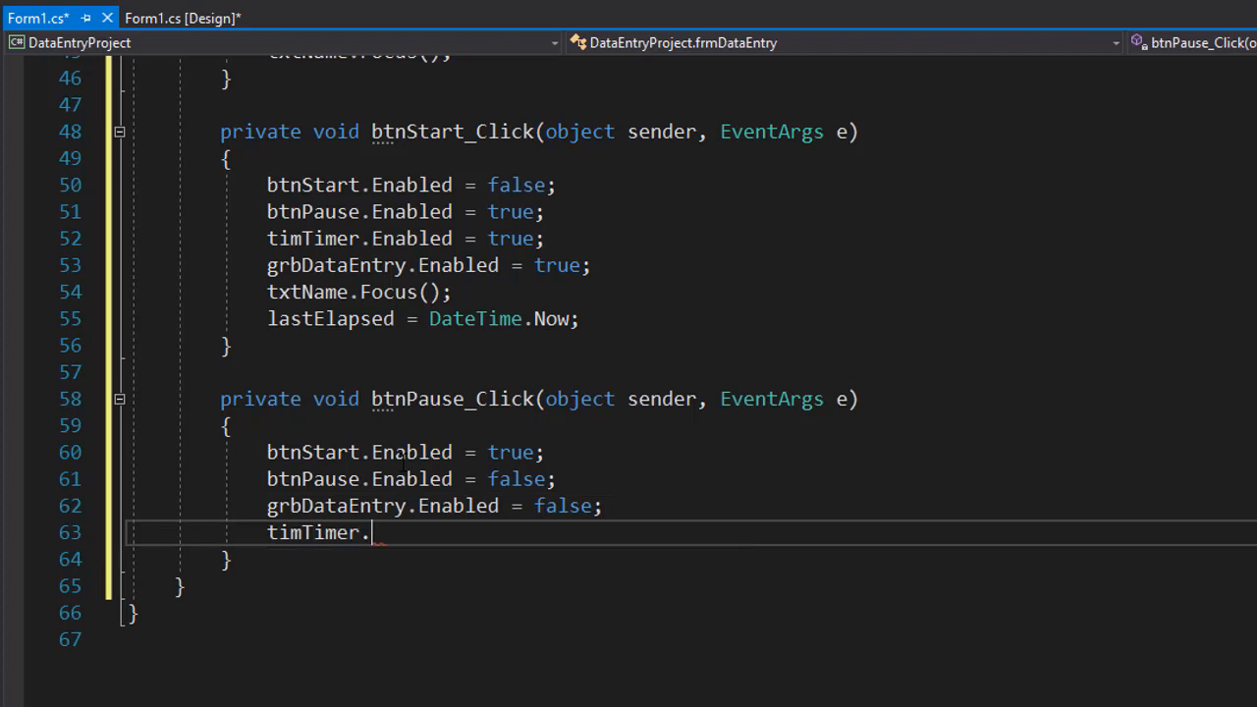
type("Enabled = false;")
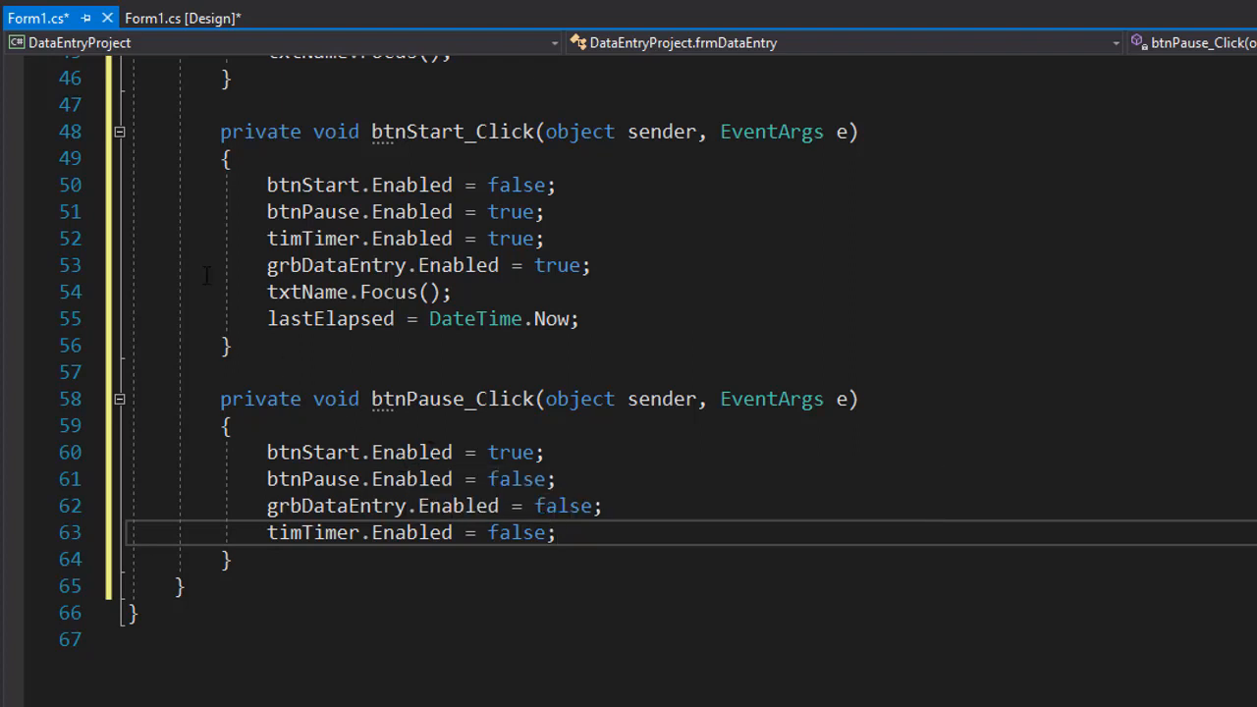
mouse_move(307, 290)
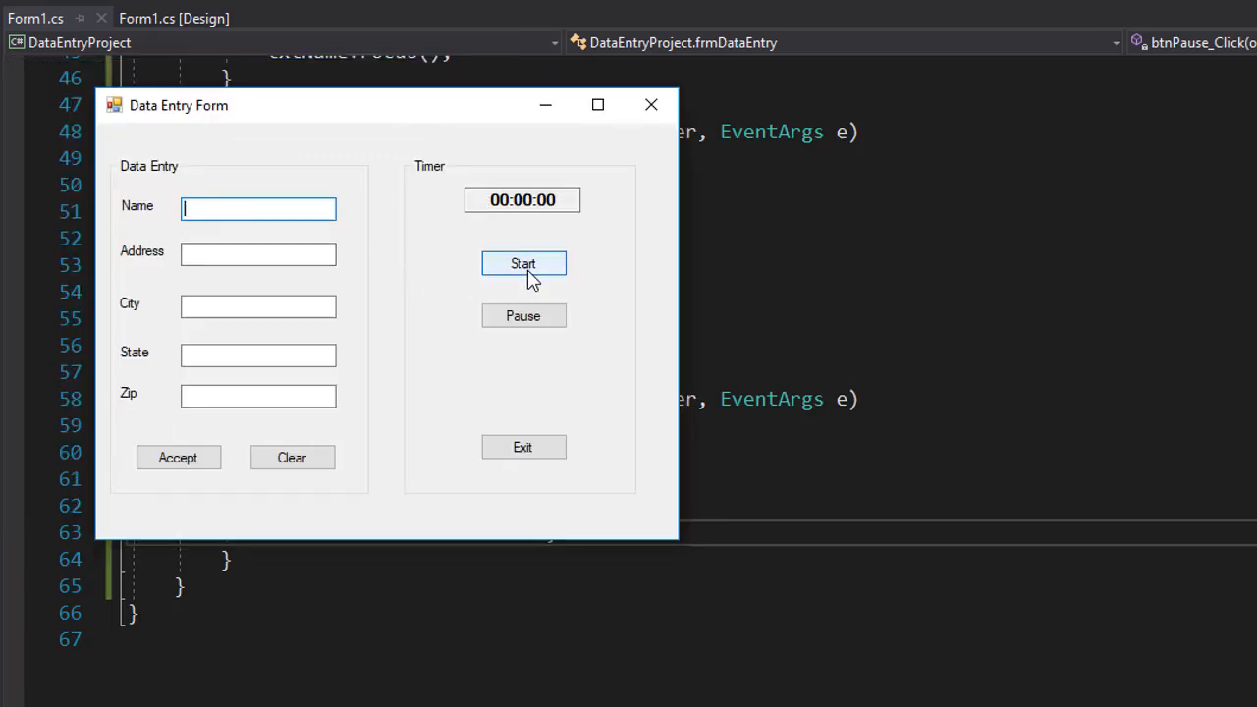
Start the timer, then Pause at 00:00:06 so data entry greys out and Start re-enables.
left_click(523, 263)
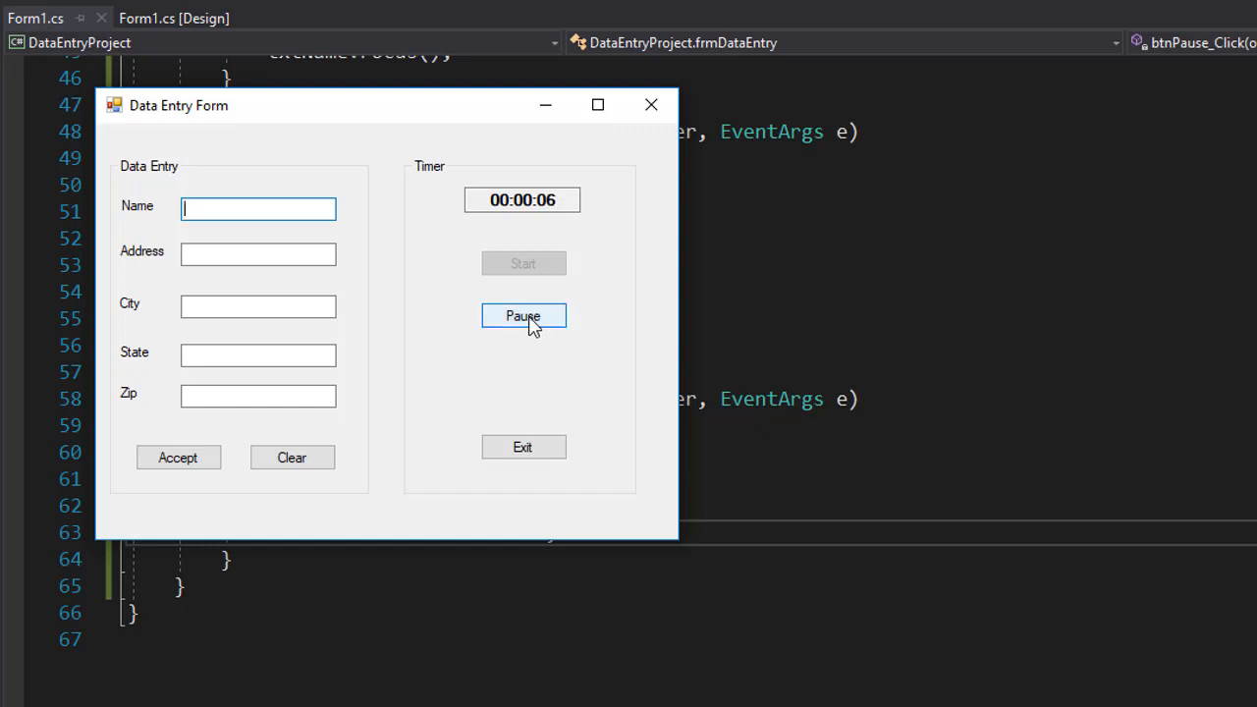
left_click(522, 314)
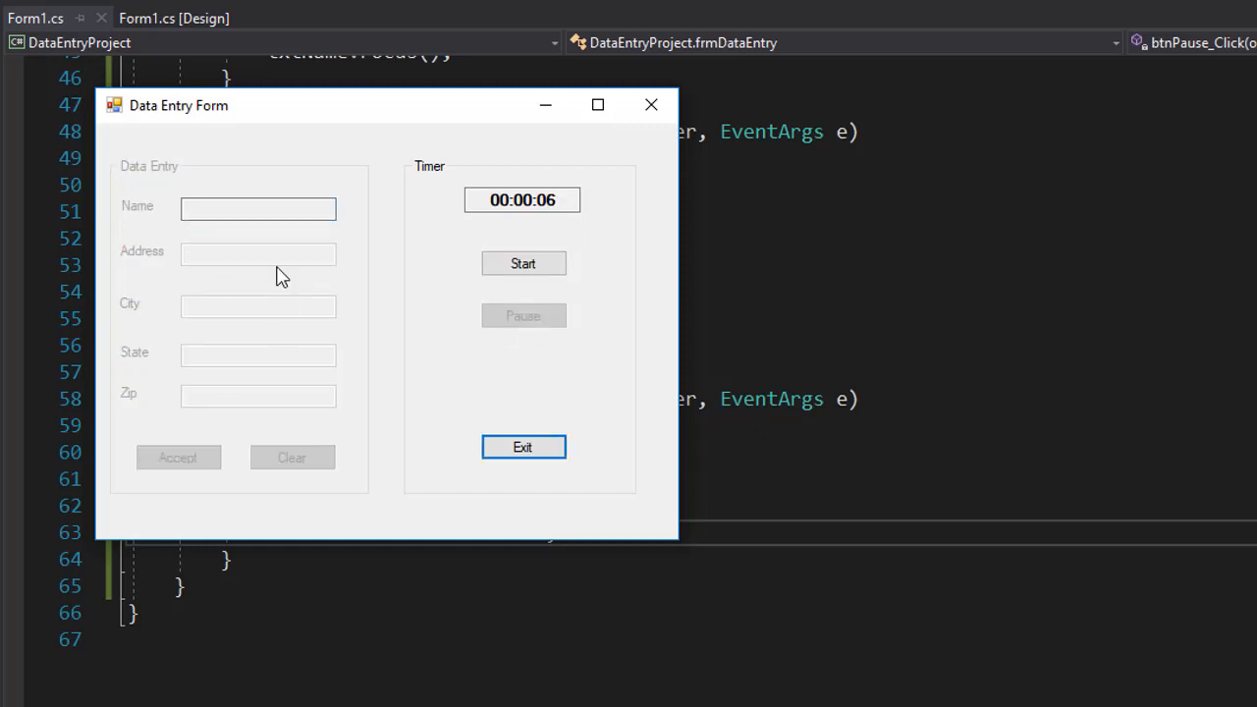
mouse_move(271, 291)
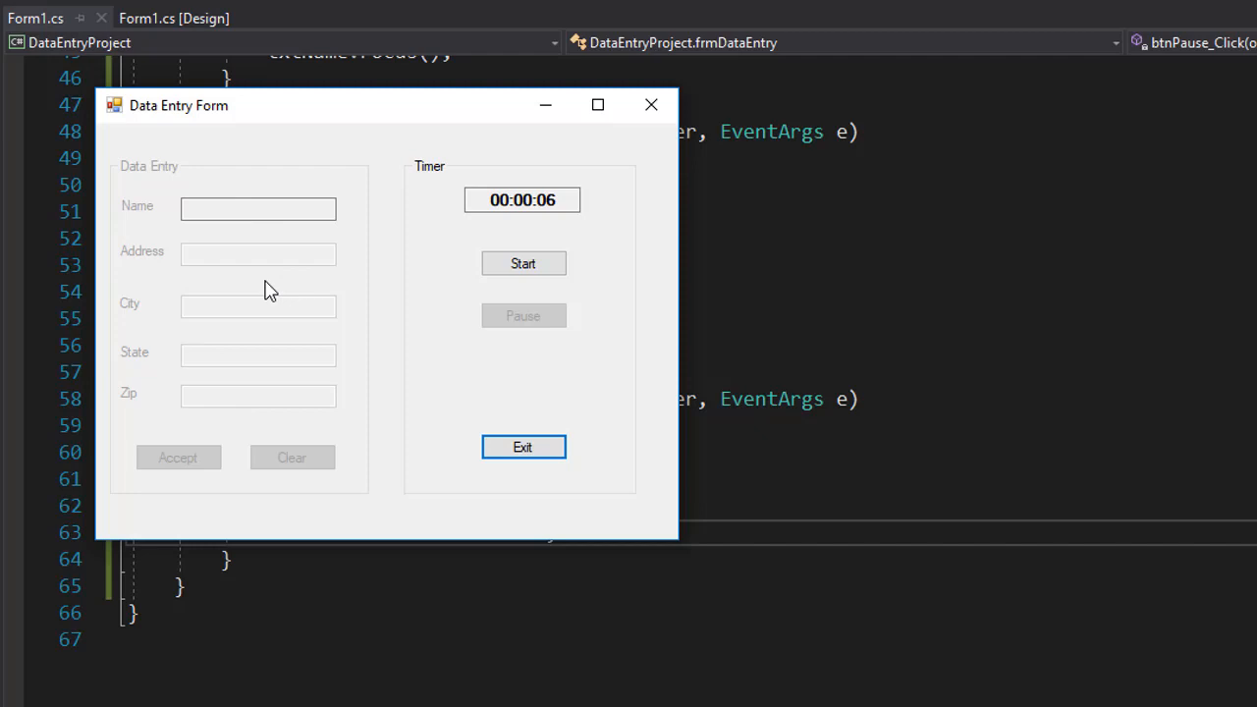
mouse_move(530, 322)
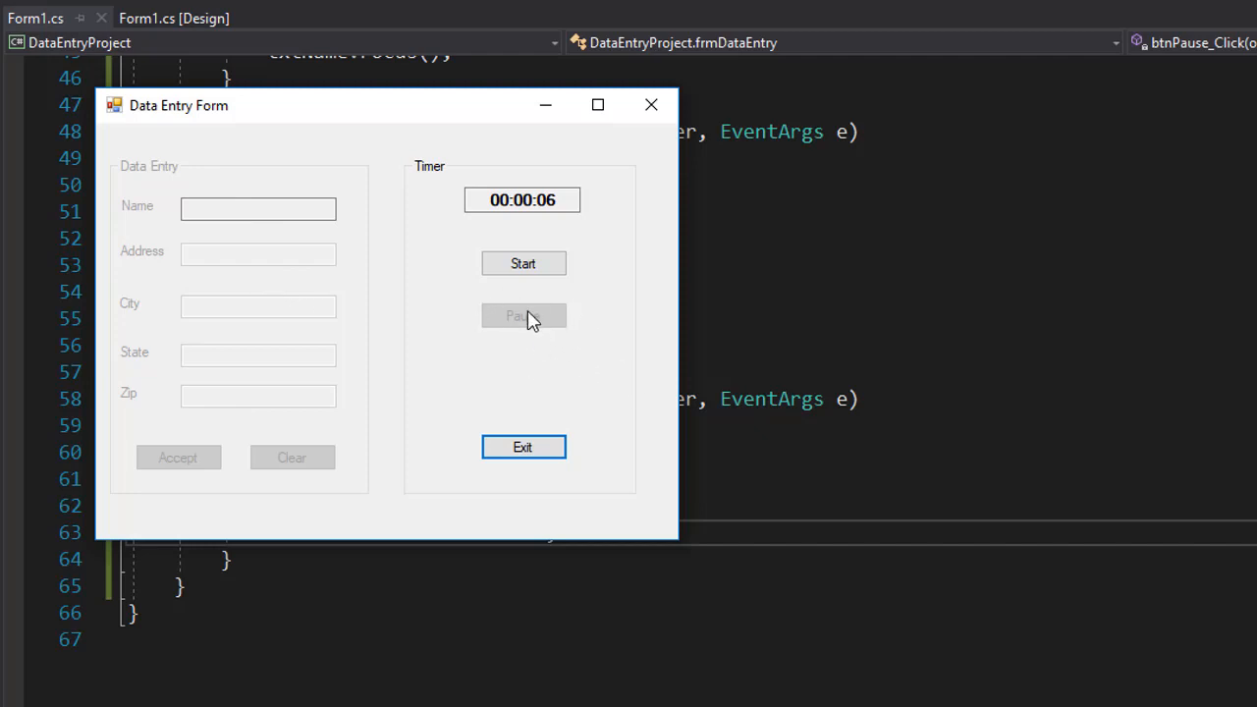
mouse_move(577, 310)
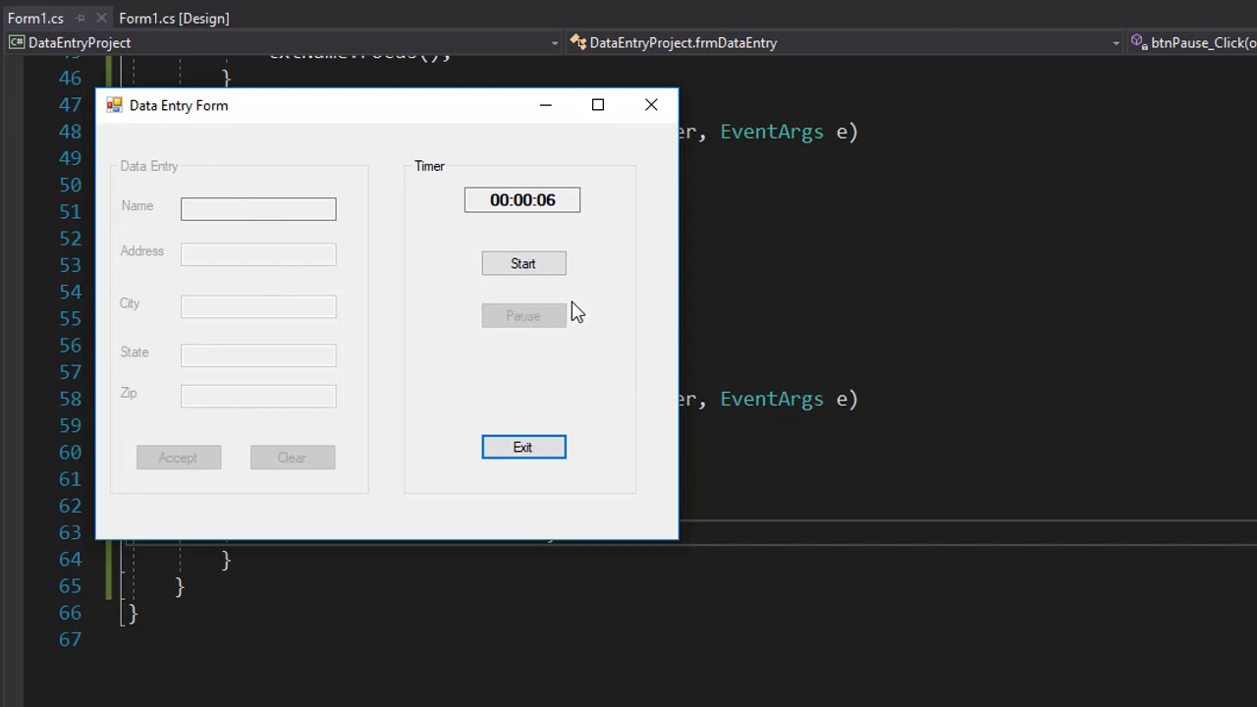
mouse_move(546, 338)
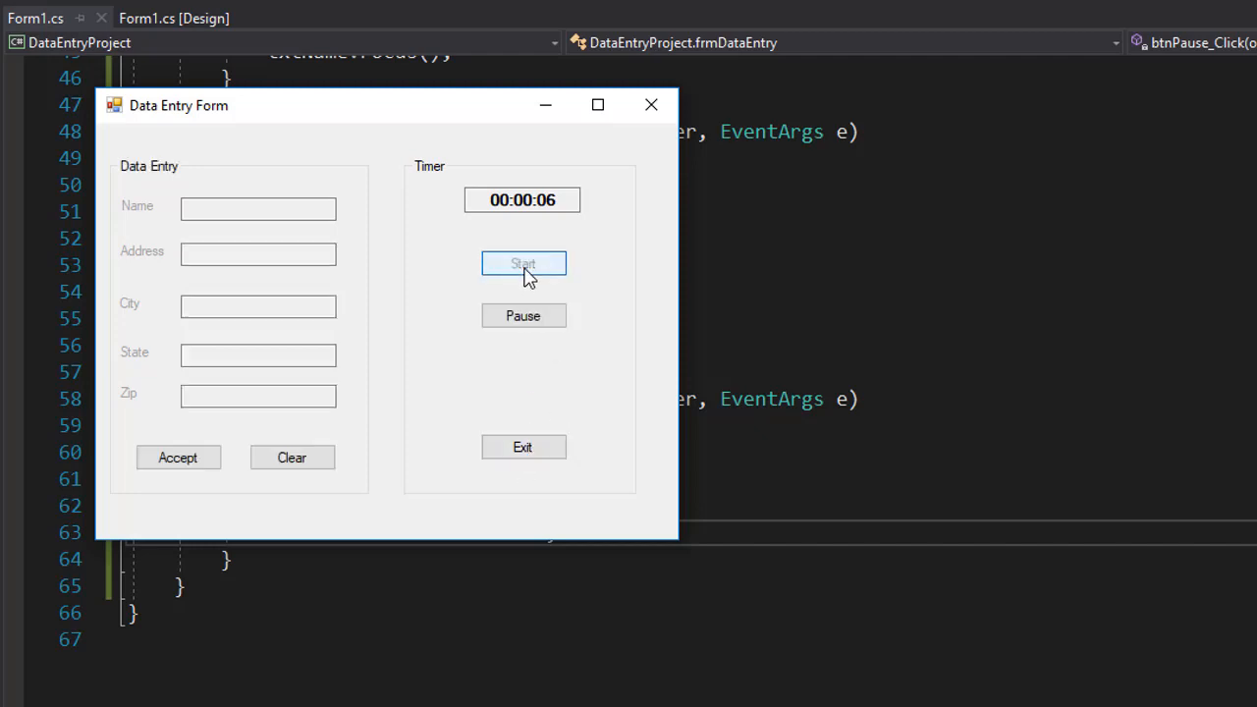
Resume the timer, pause it again at 00:00:14, then restart with data entry re-enabled.
left_click(523, 263)
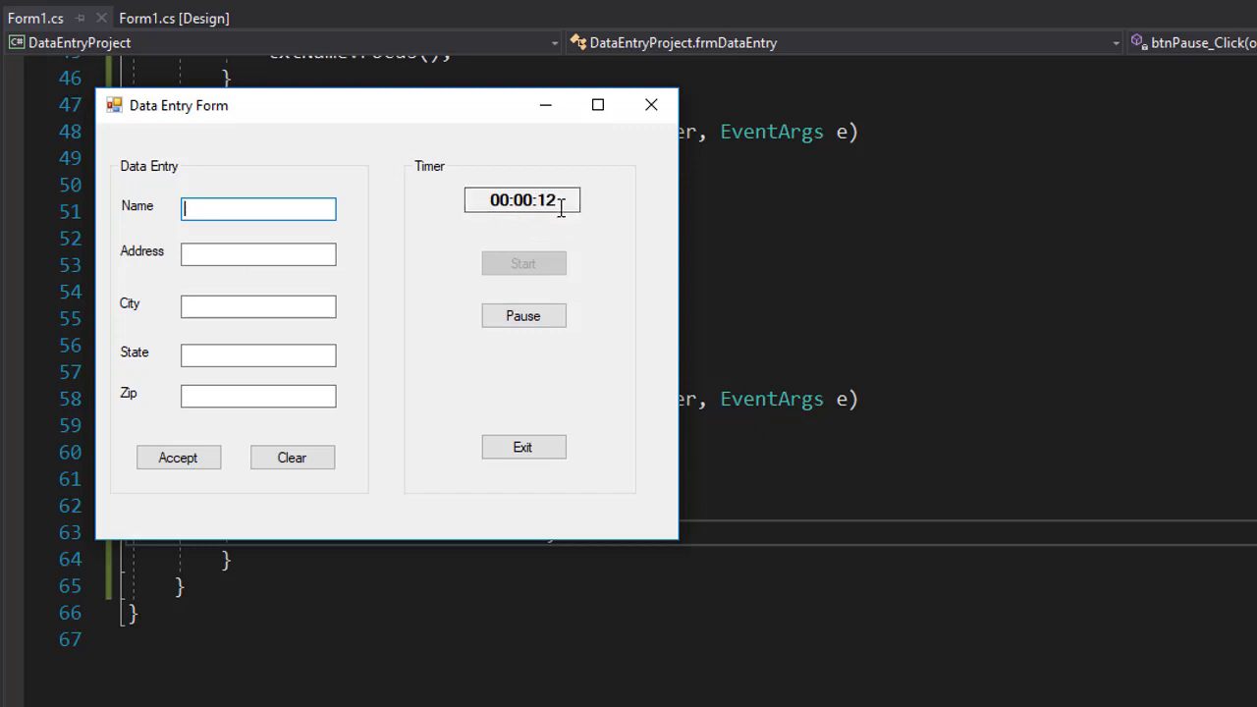
left_click(522, 314)
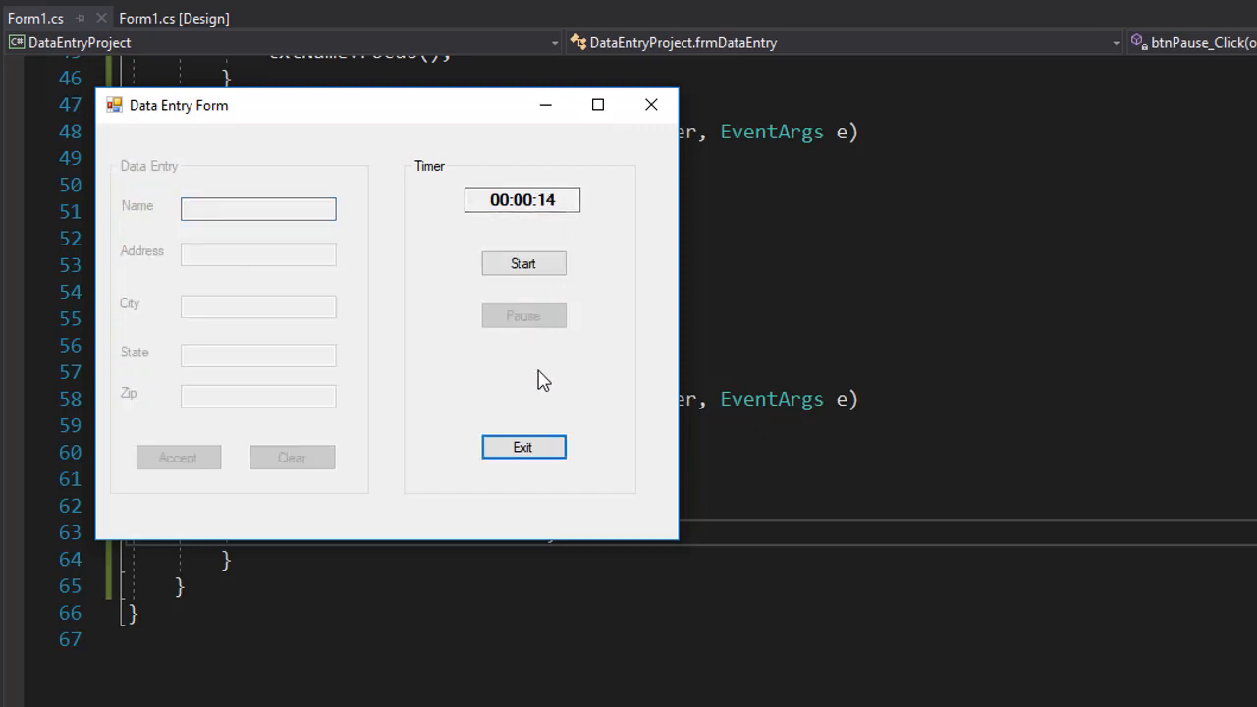
mouse_move(609, 350)
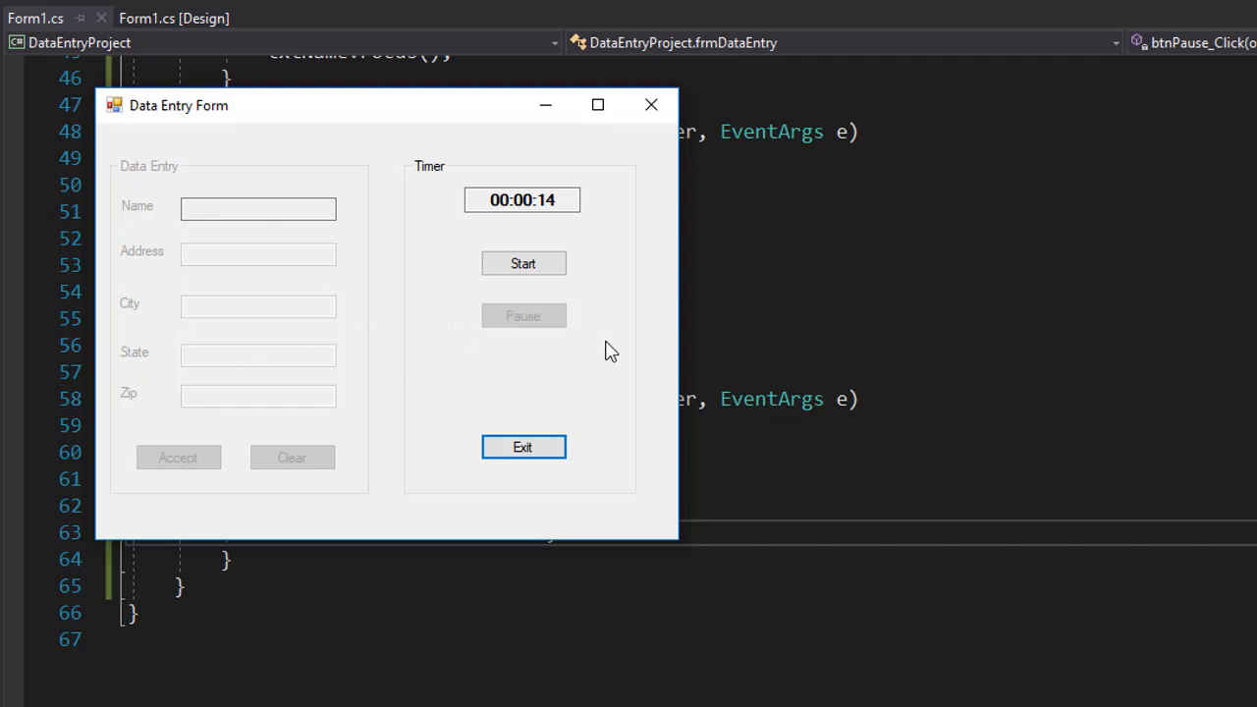
mouse_move(566, 255)
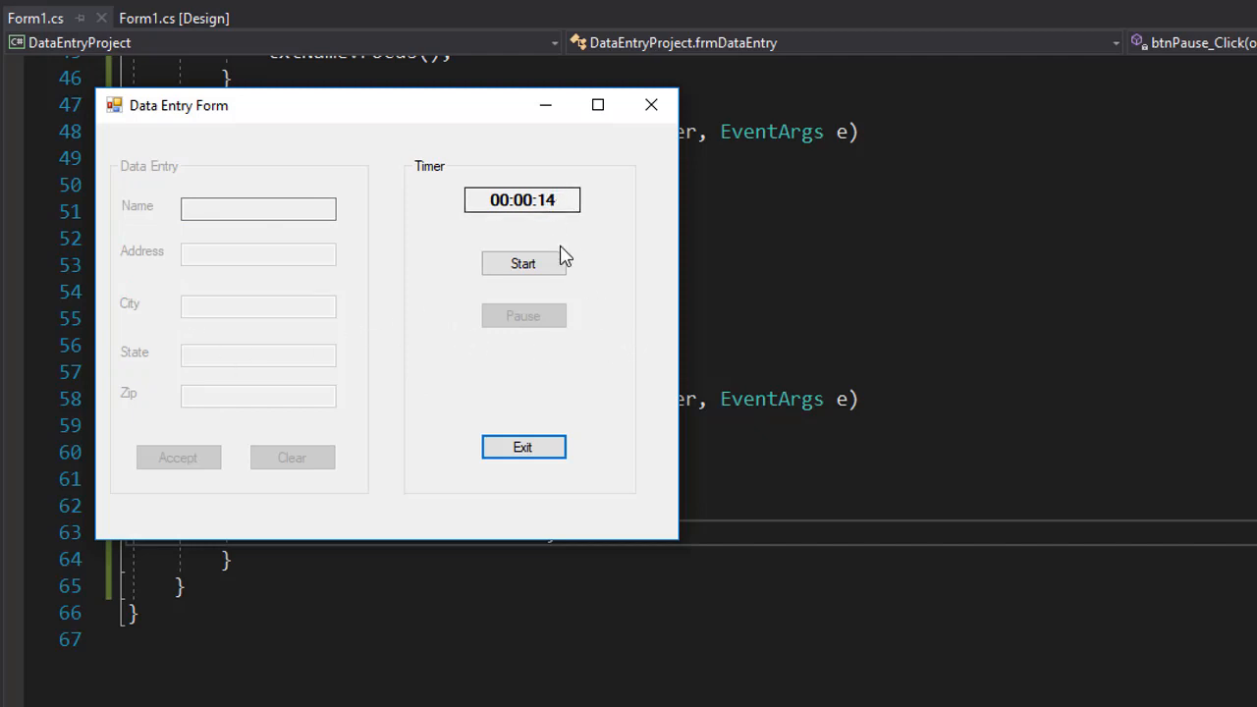
left_click(522, 263)
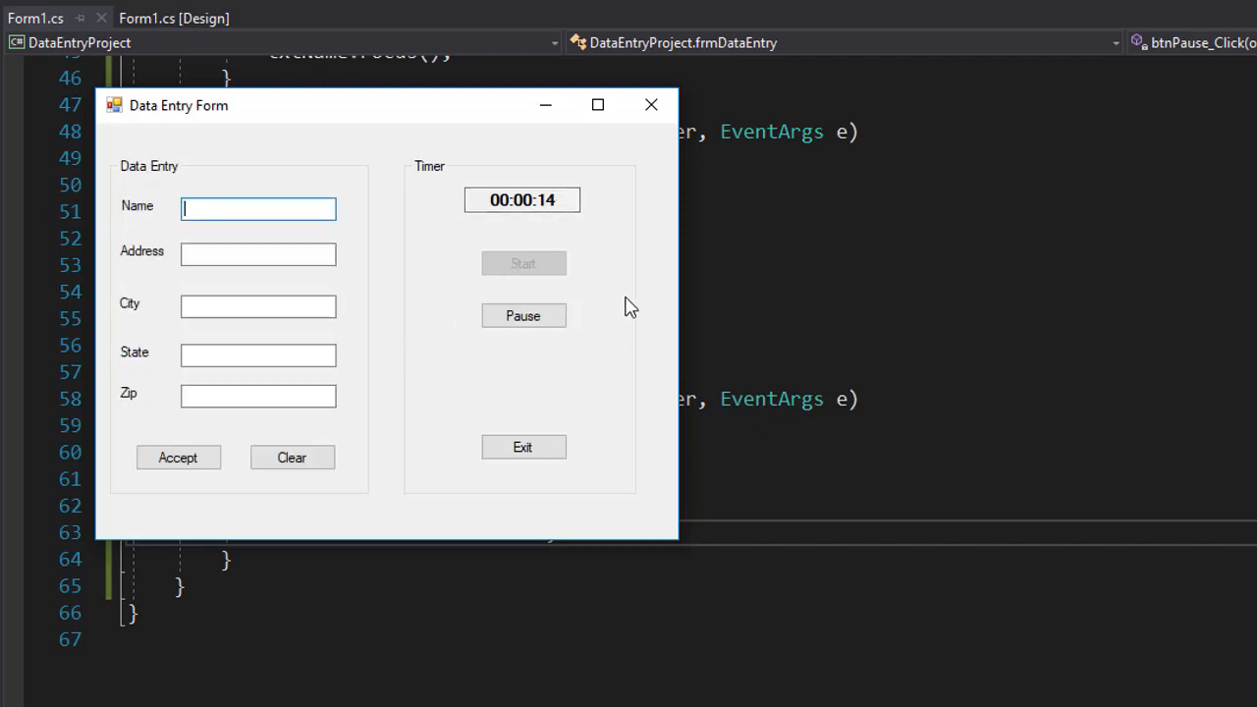